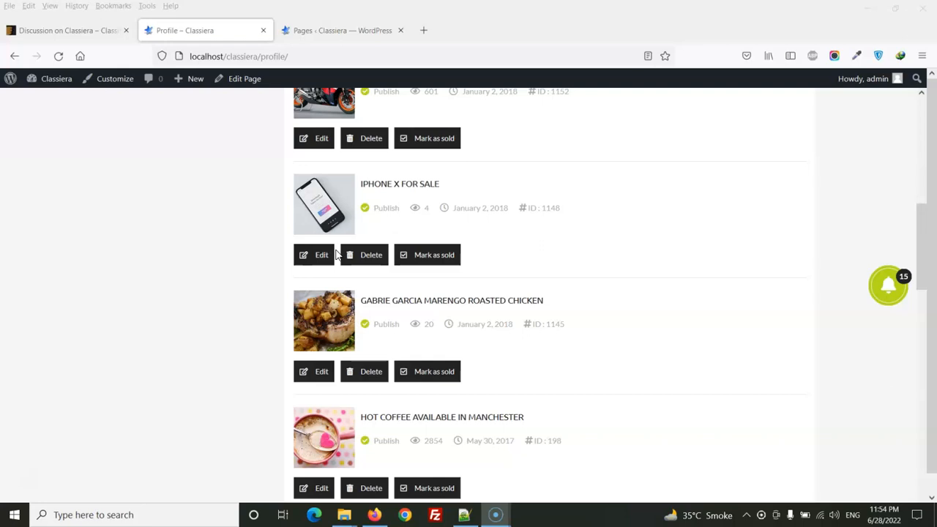
mouse_move(522, 210)
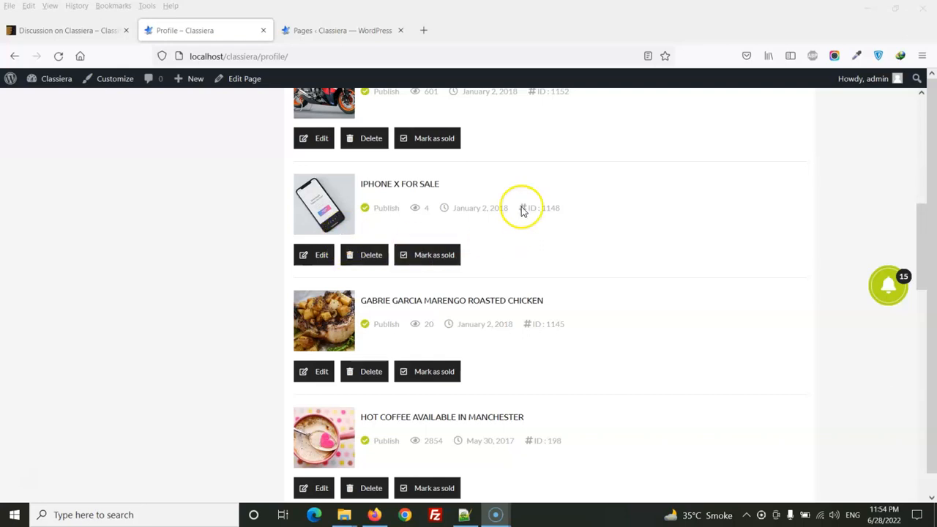
Step: Leave the Classiera theme discussion, go to the wp-admin Pages list, and open Edit Ad
click(66, 30)
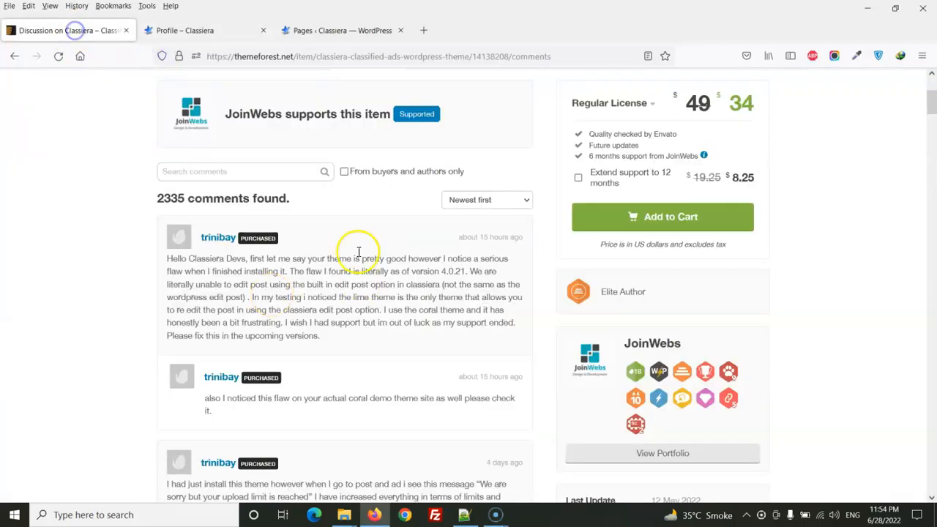
mouse_move(284, 271)
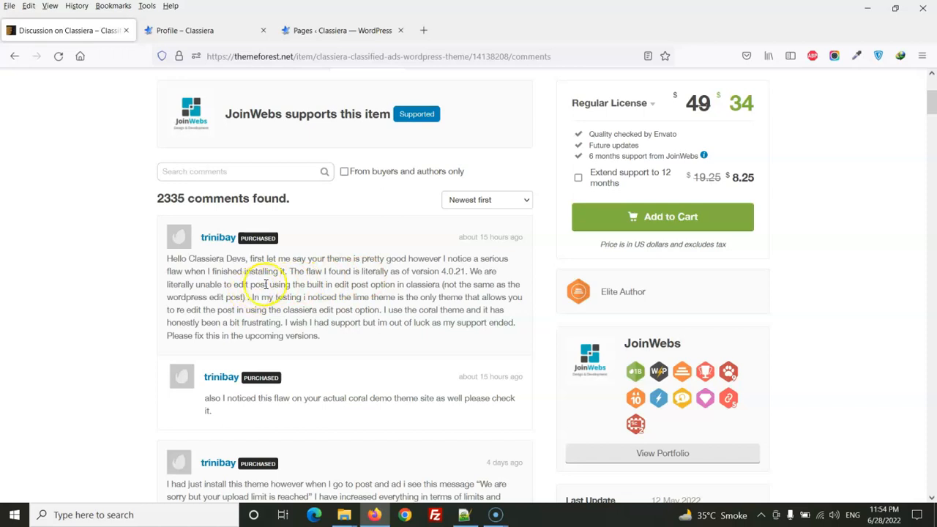
drag(222, 284, 301, 284)
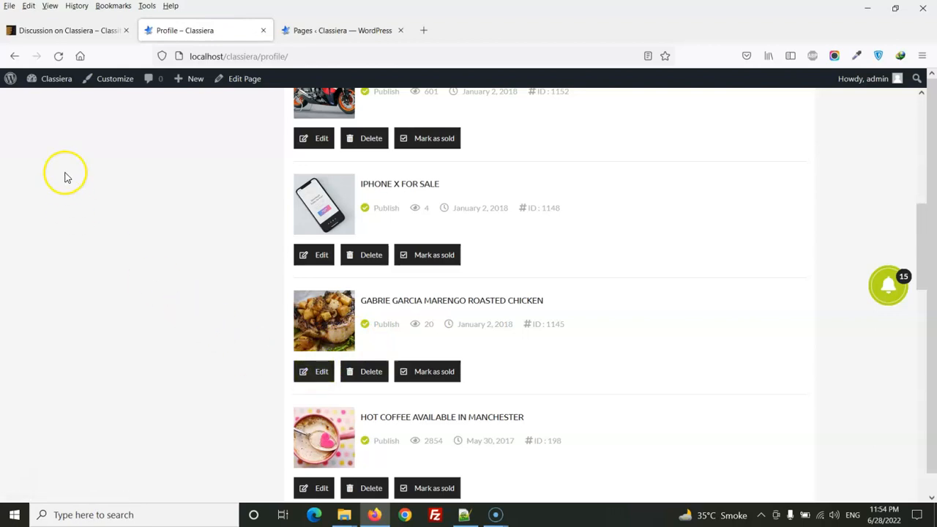
mouse_move(291, 20)
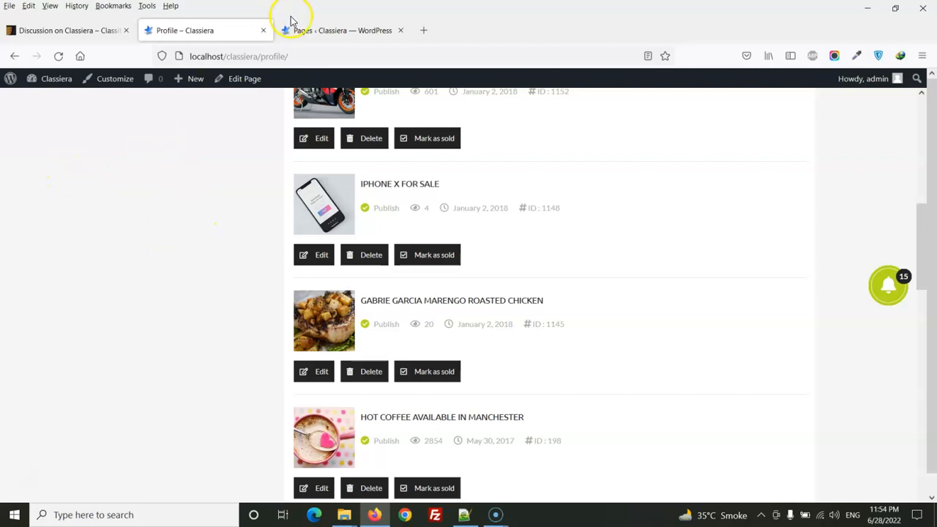
click(341, 30)
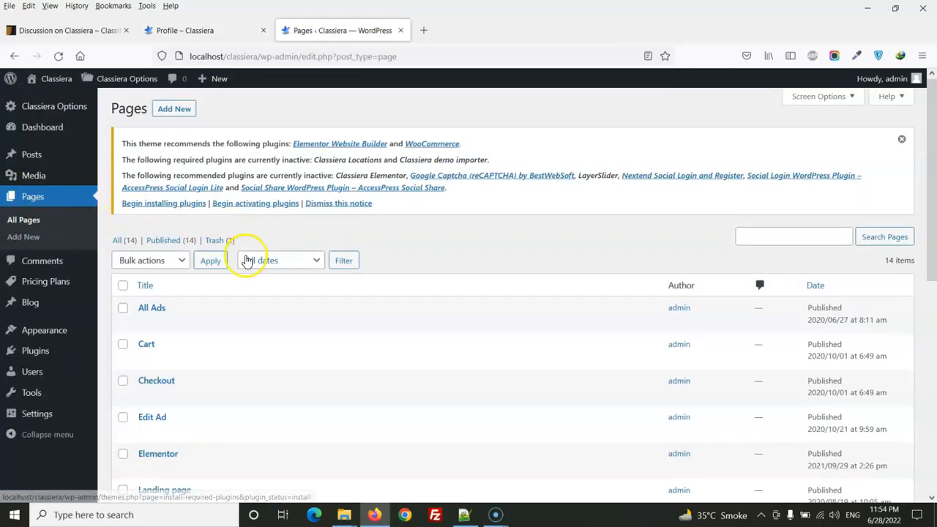
click(902, 139)
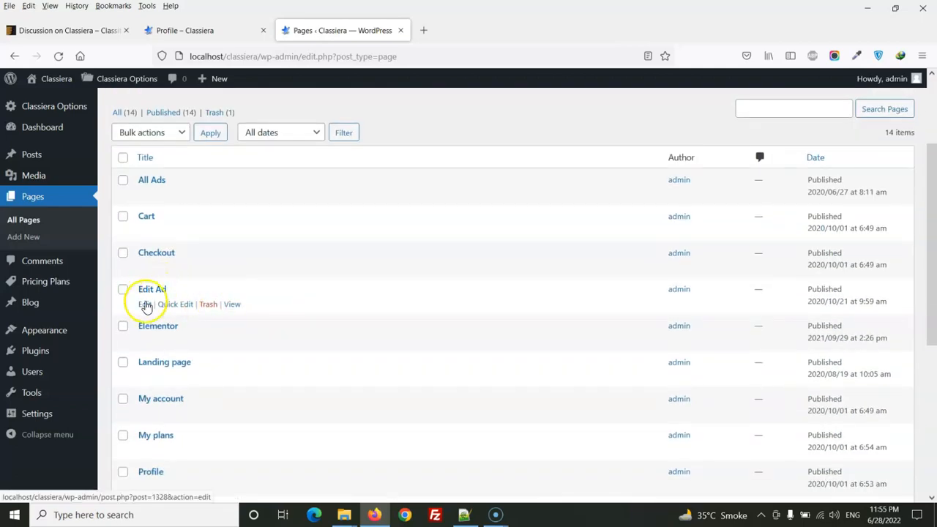
click(144, 304)
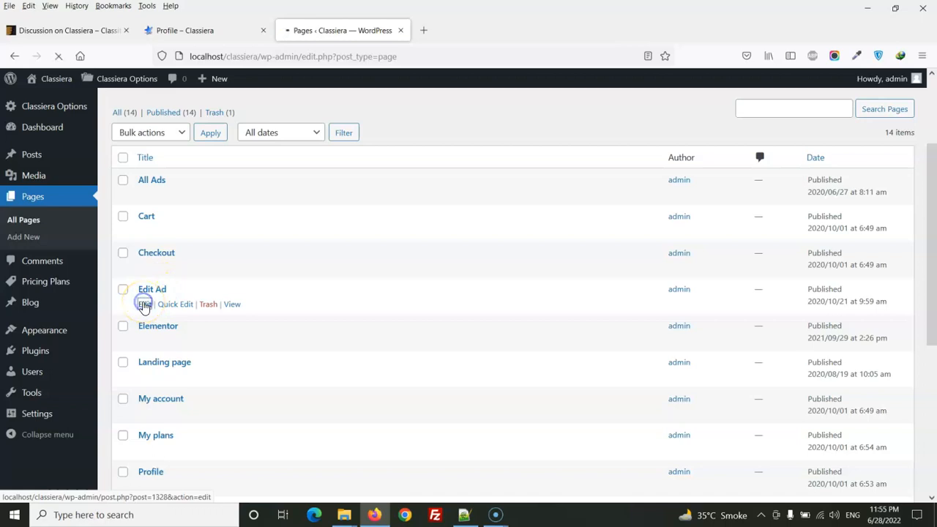
Step: Assign the Edit Ad template to the Edit Ad page, update it, and return to Profile
click(144, 304)
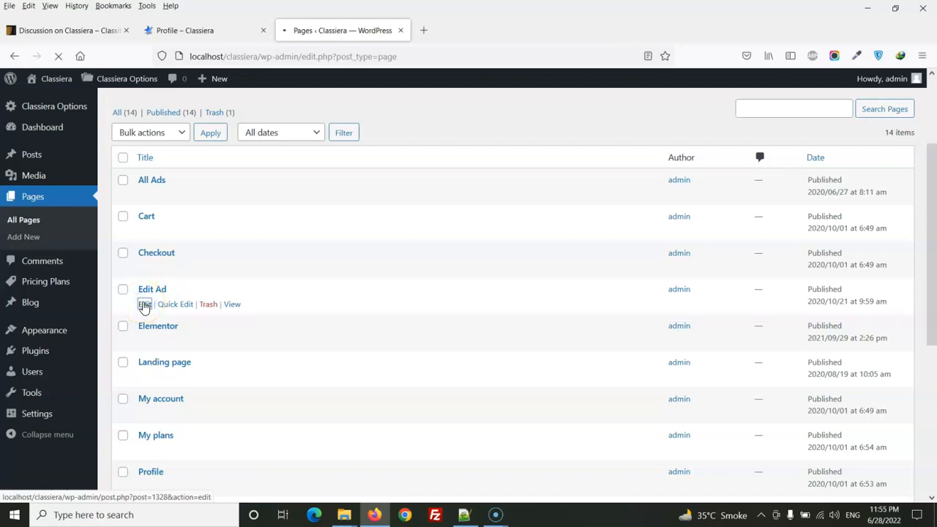
click(144, 304)
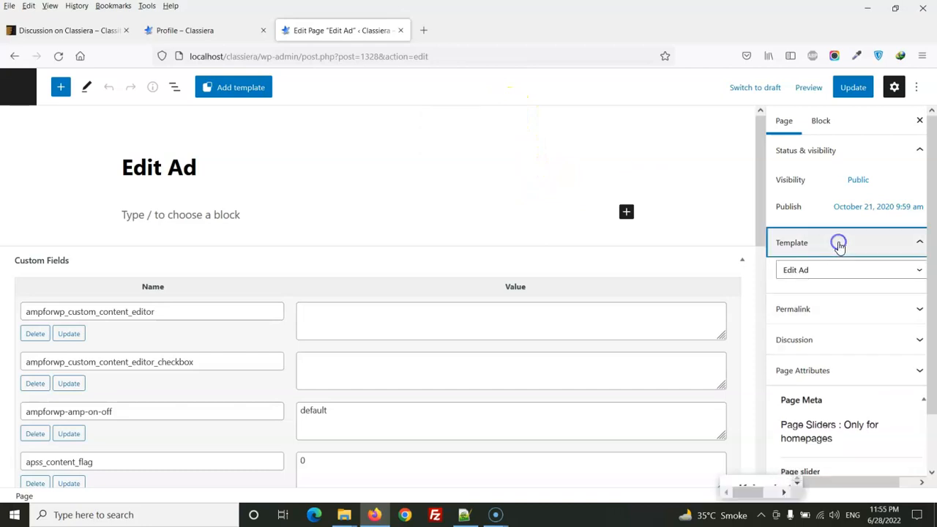
click(851, 269)
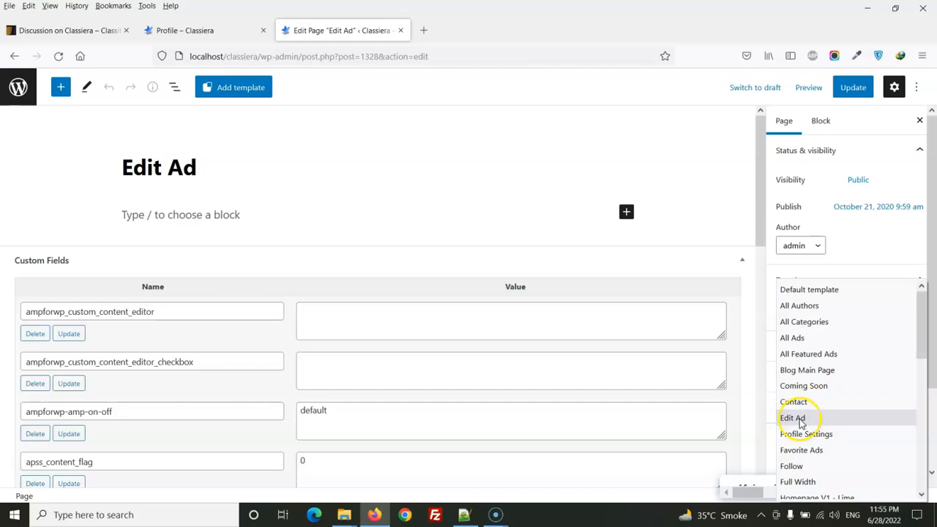
click(792, 418)
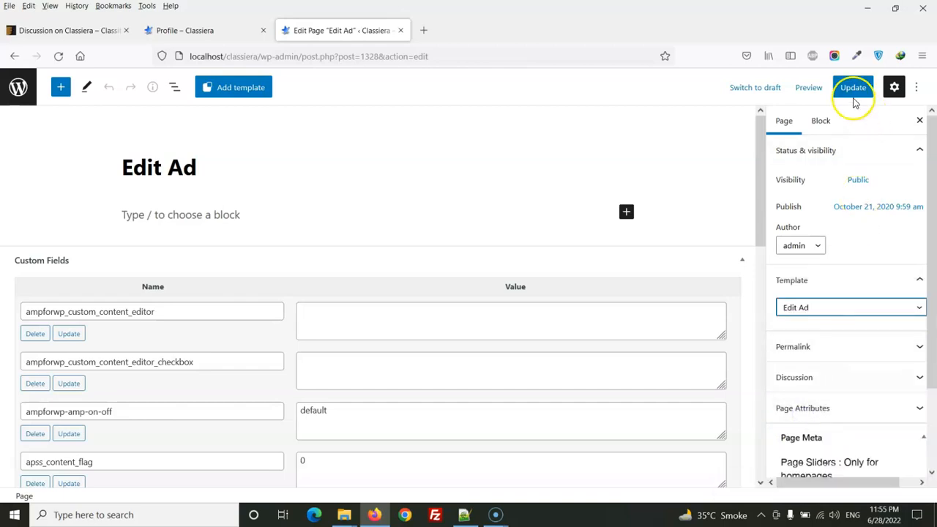
click(853, 87)
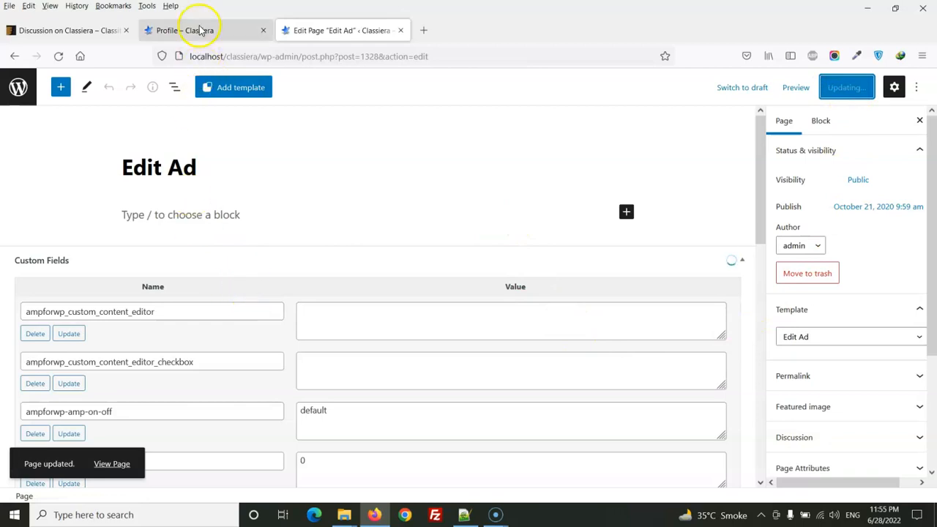
click(185, 30)
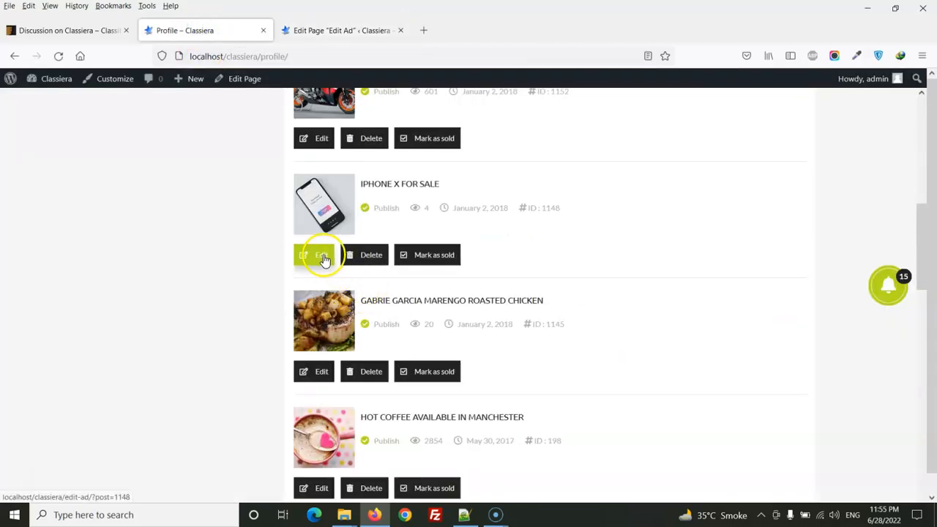
Step: Return to the Edit Ad page editor after testing the IPHONE X FOR SALE ad
click(341, 30)
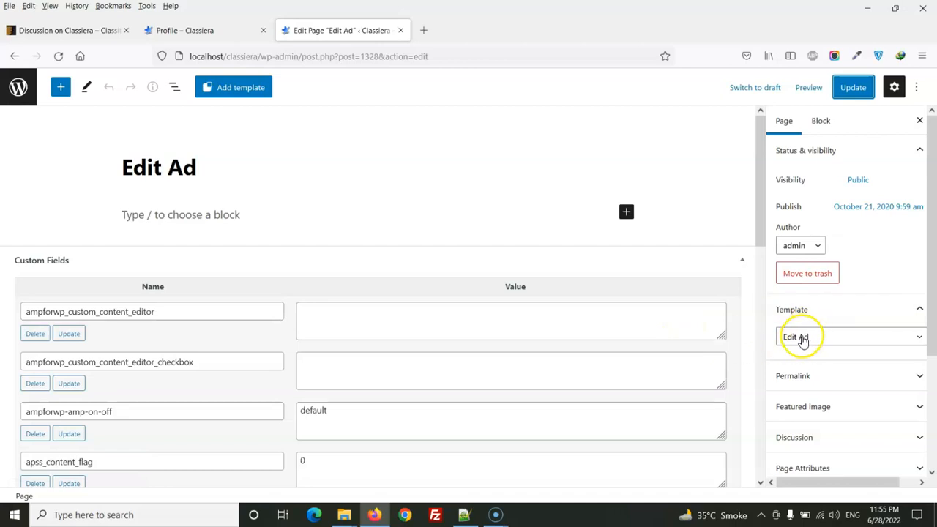
mouse_move(794, 339)
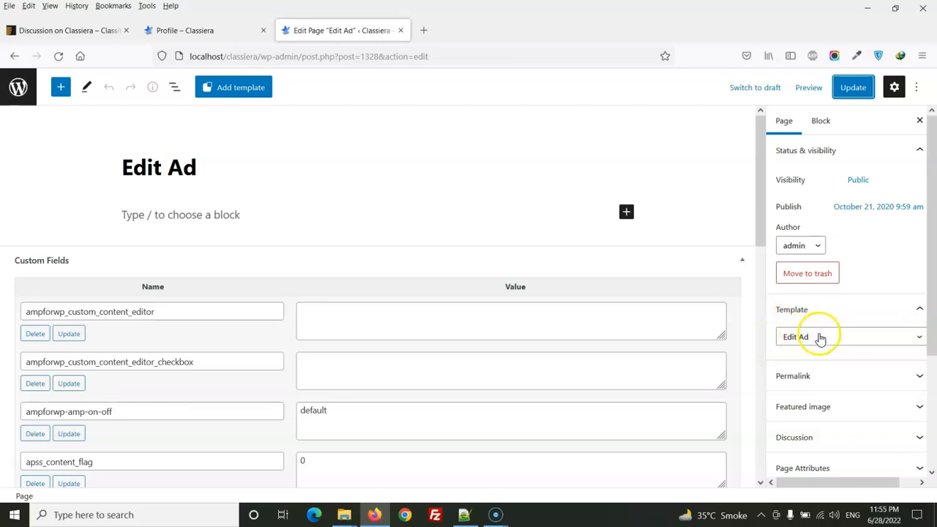
click(849, 337)
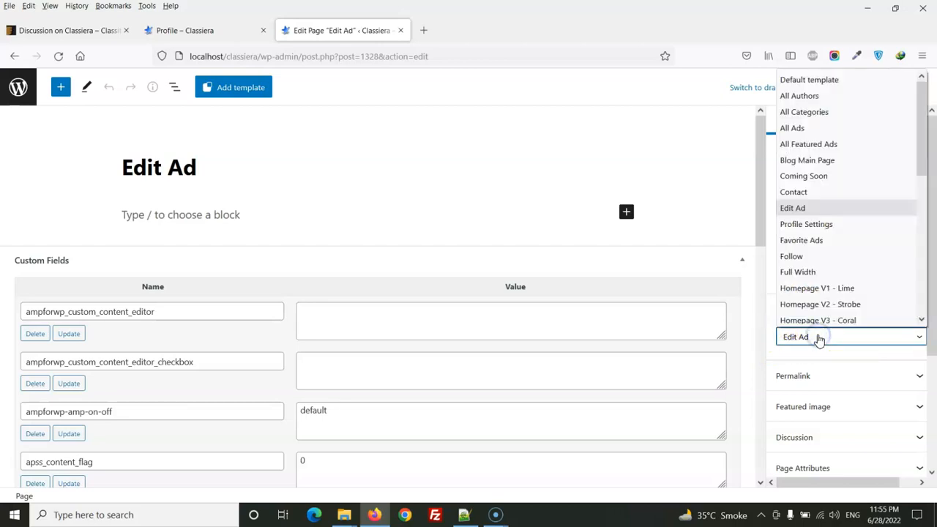
click(792, 336)
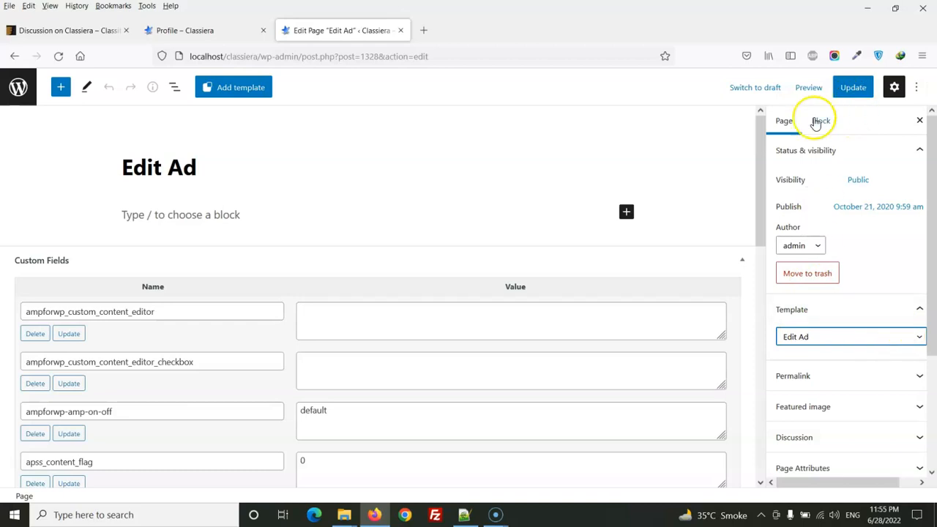